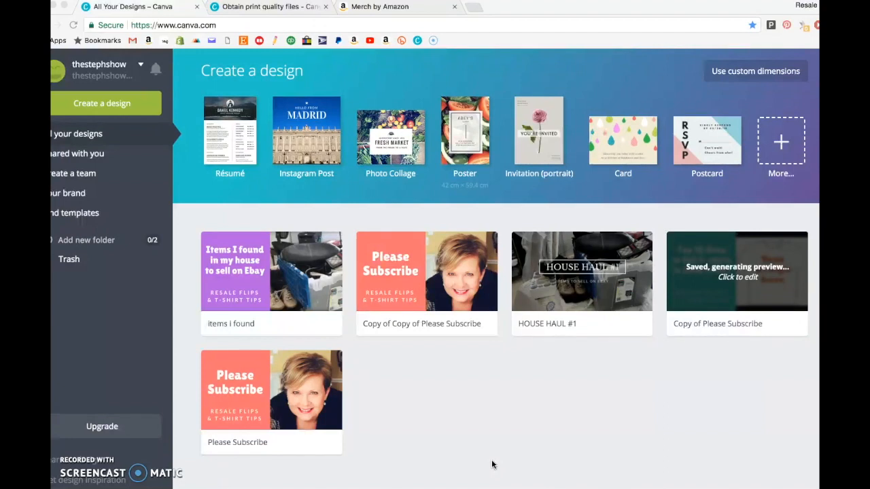
mouse_move(326, 52)
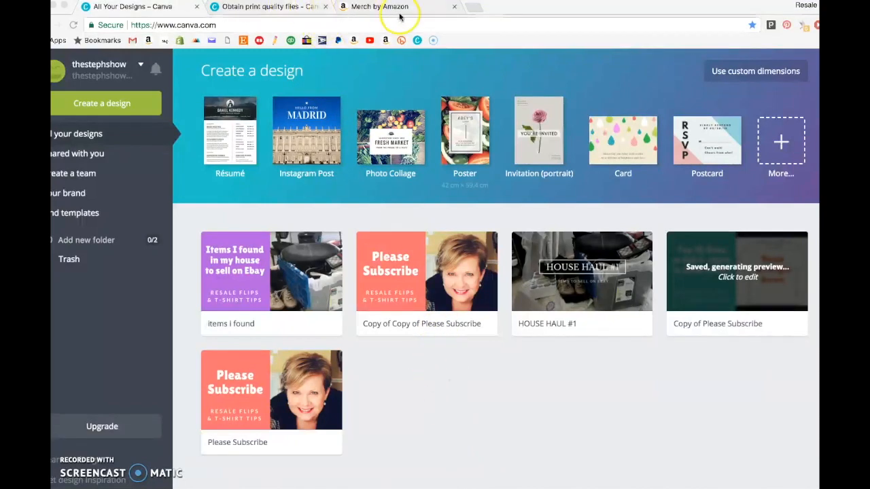
View Merch by Amazon's 15" x 18", 300 ppi artwork specs, then Canva's print-quality article
left_click(378, 6)
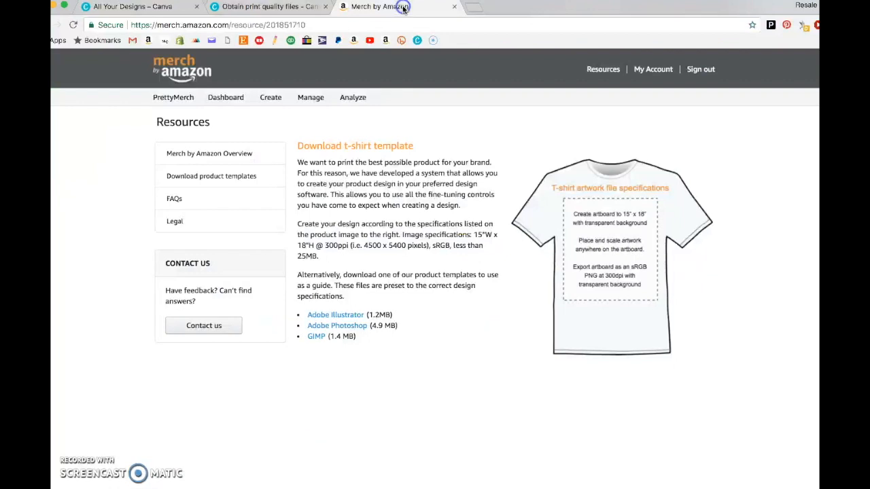
mouse_move(390, 6)
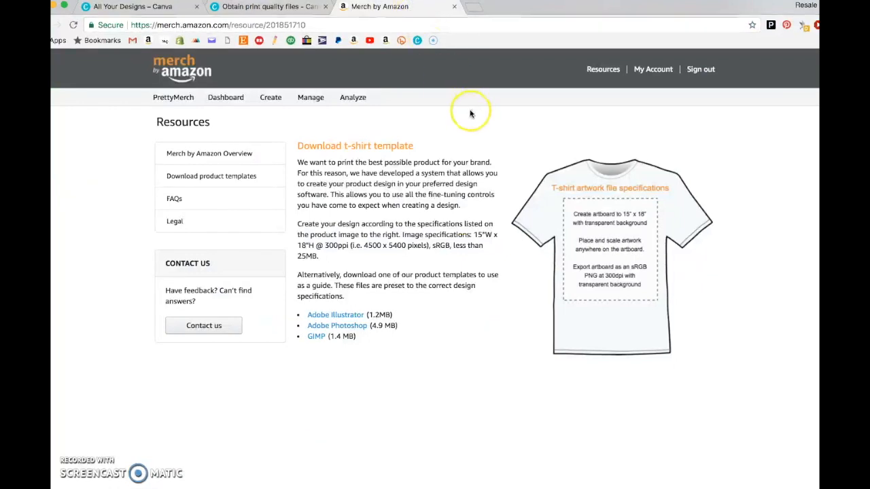
mouse_move(504, 119)
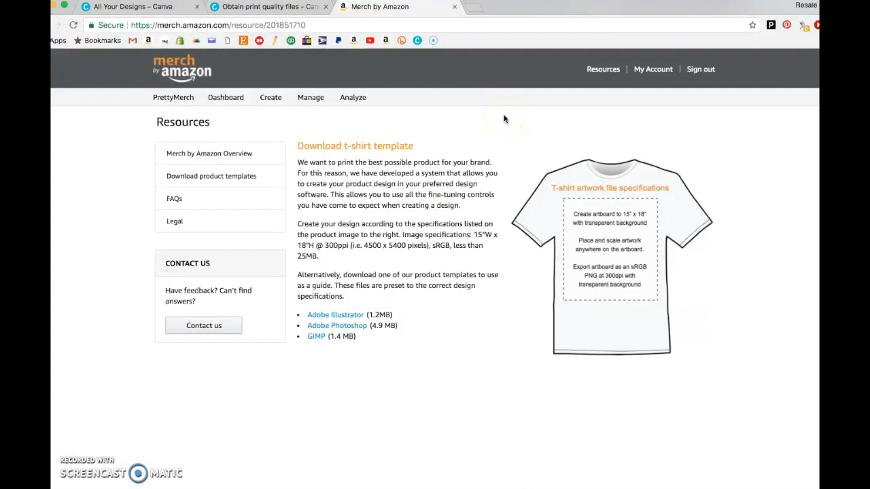
mouse_move(507, 115)
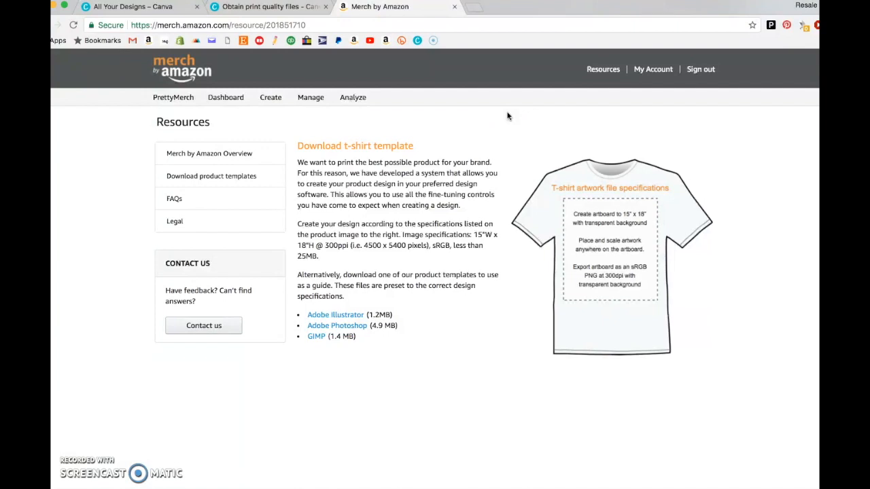
mouse_move(514, 256)
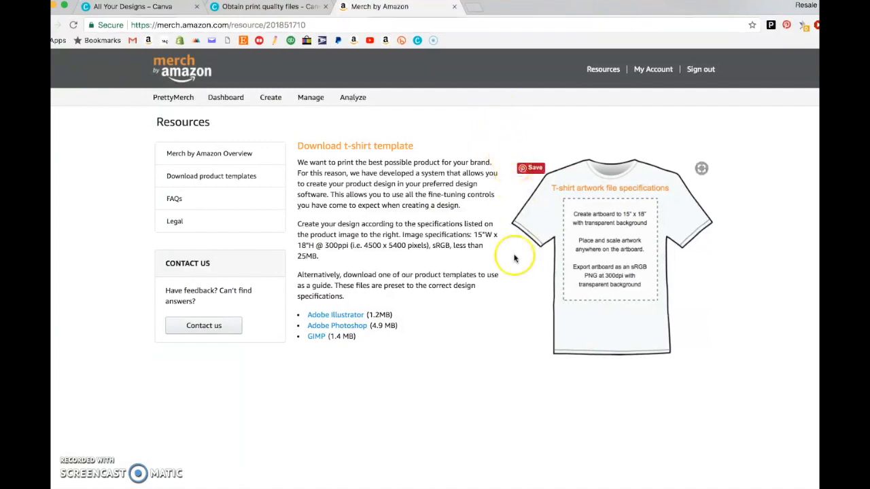
mouse_move(321, 233)
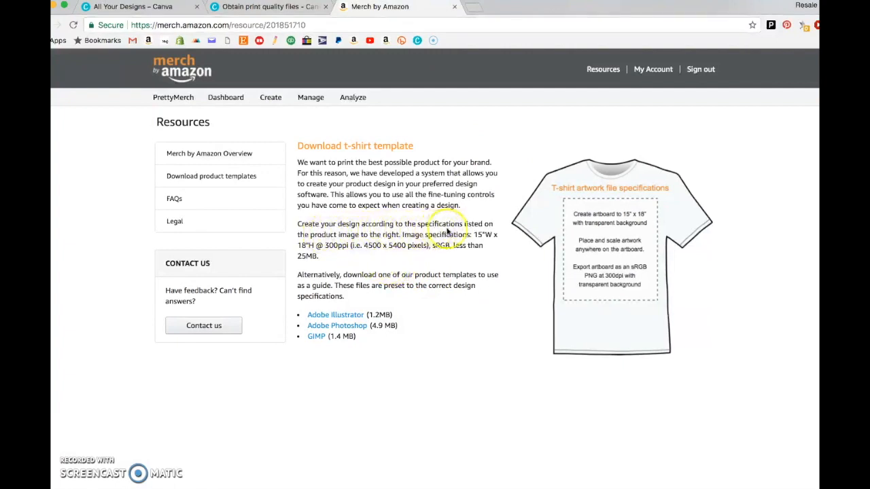
mouse_move(385, 243)
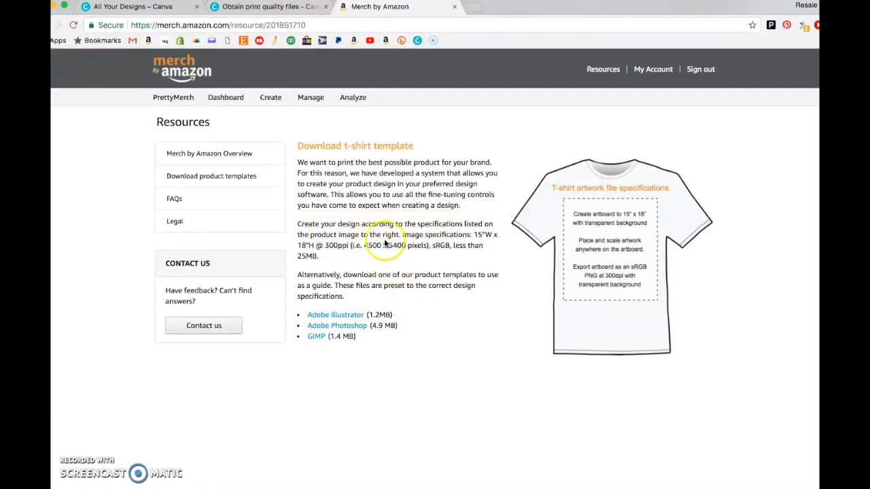
mouse_move(501, 243)
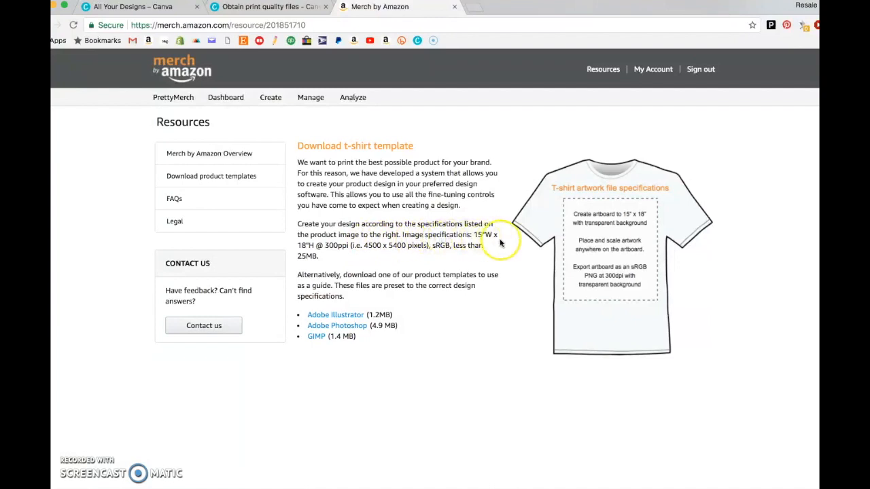
mouse_move(321, 255)
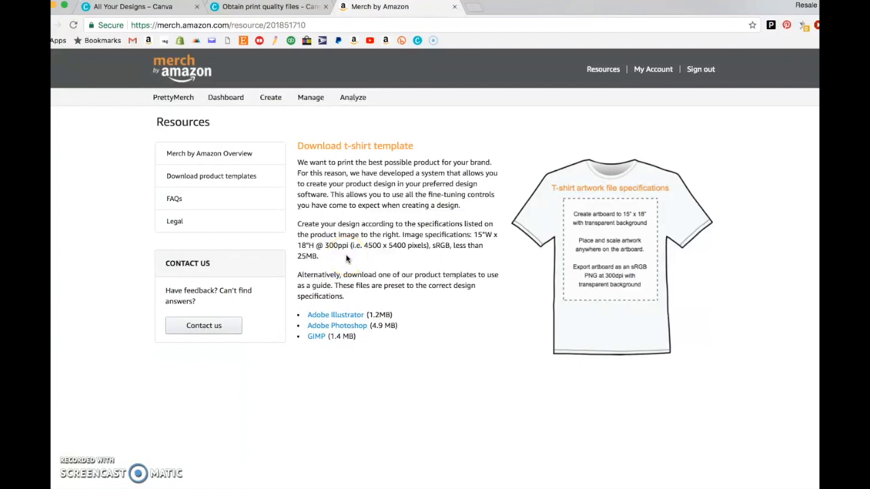
mouse_move(349, 259)
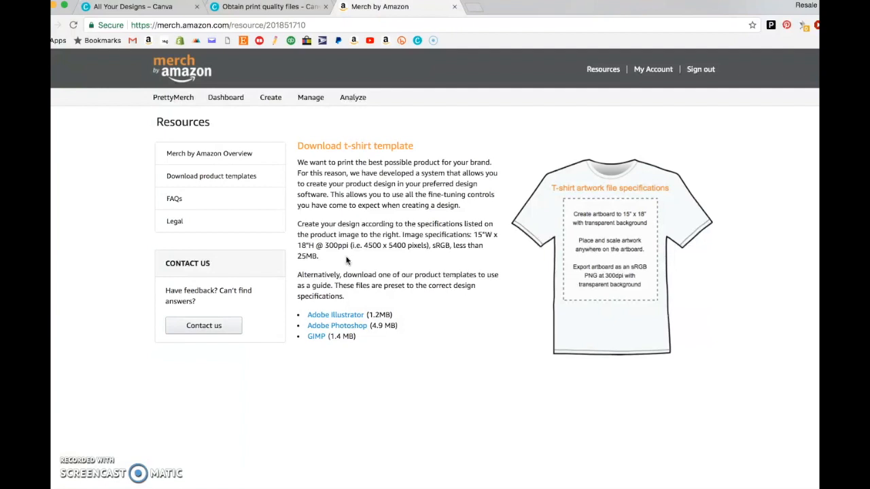
mouse_move(348, 261)
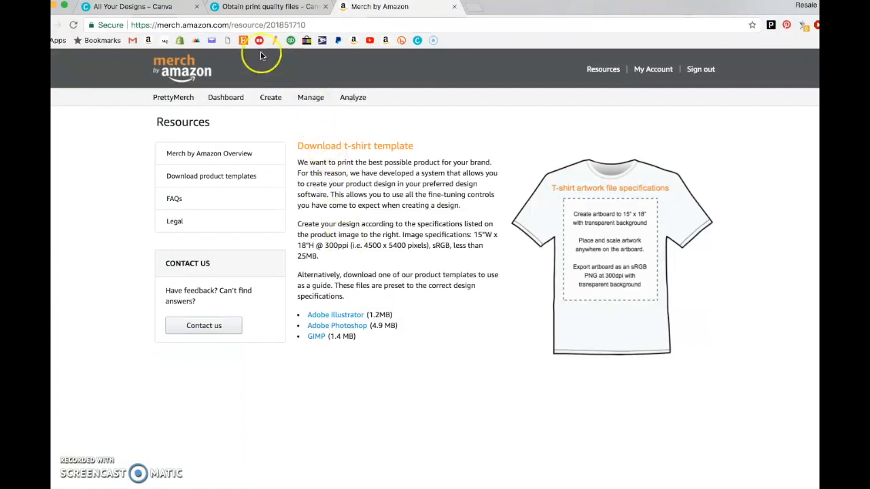
left_click(268, 6)
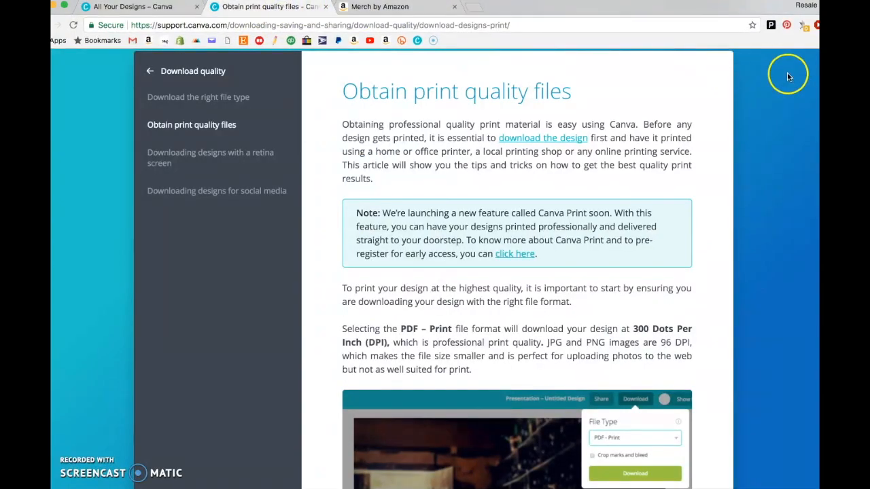
mouse_move(788, 201)
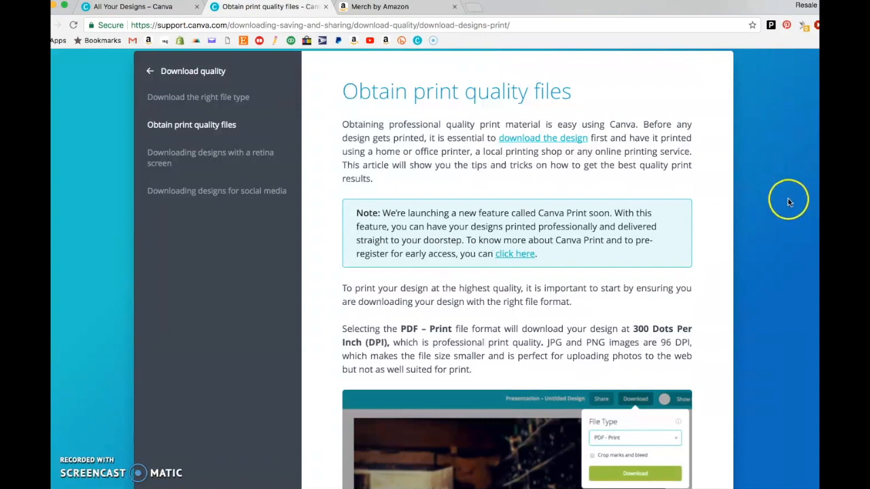
mouse_move(118, 71)
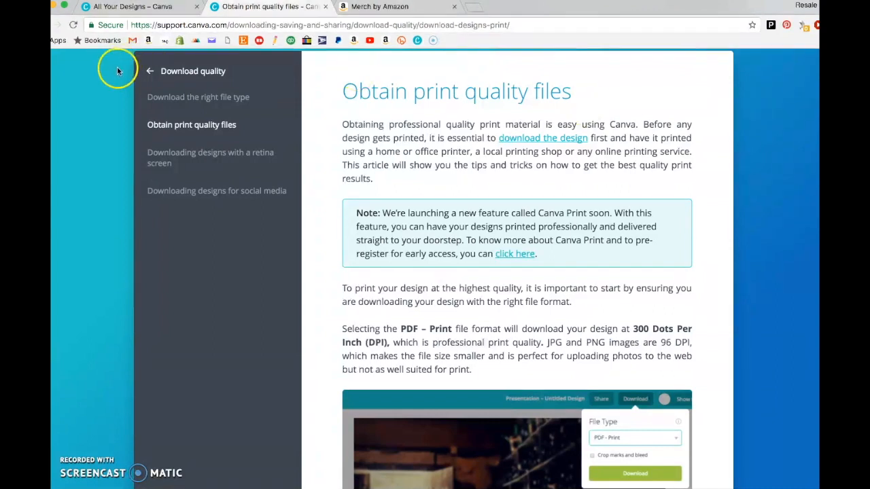
Open the 'Items I found in my house to sell on Ebay' YouTube channel art design
left_click(129, 7)
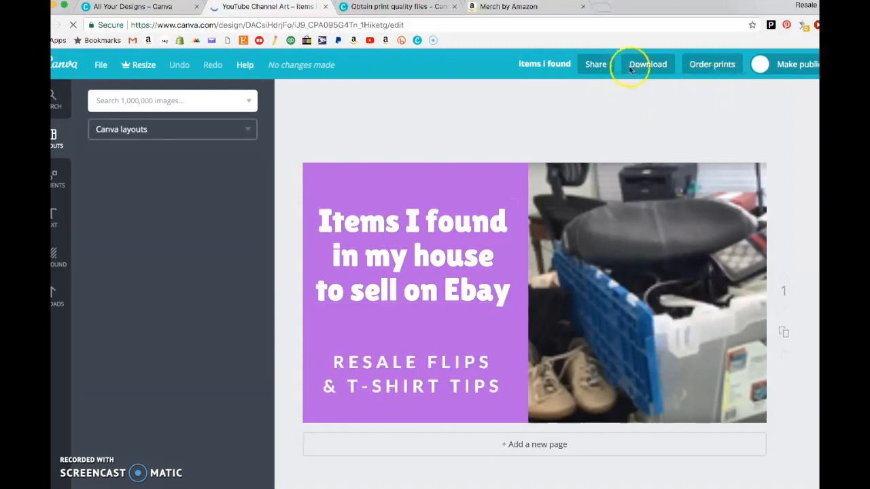
Open the design's download options and keep PNG (Recommended) as the file type
left_click(647, 64)
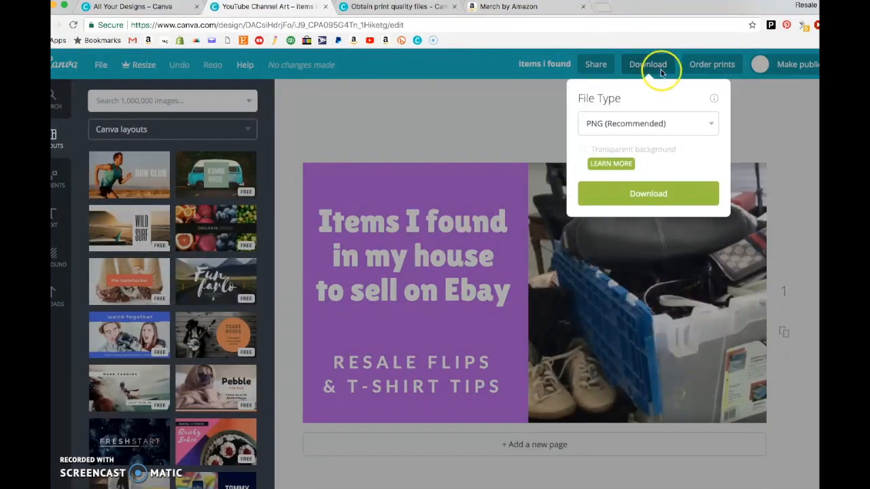
left_click(648, 123)
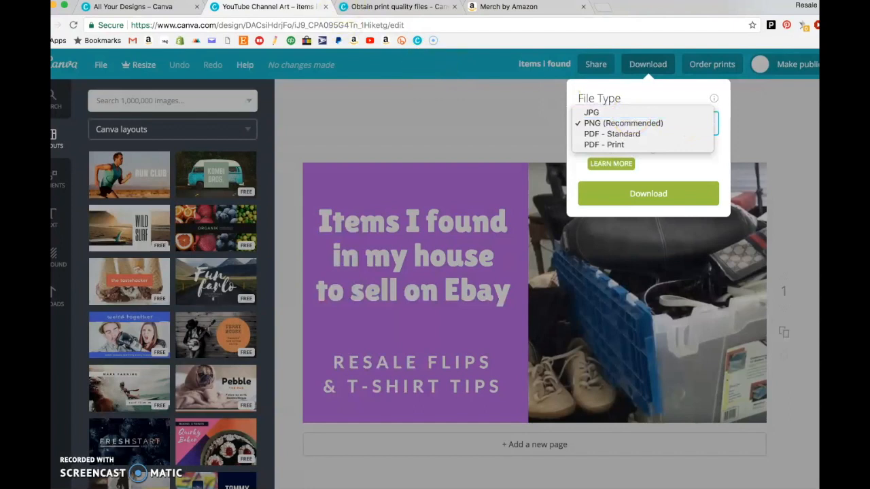
left_click(622, 123)
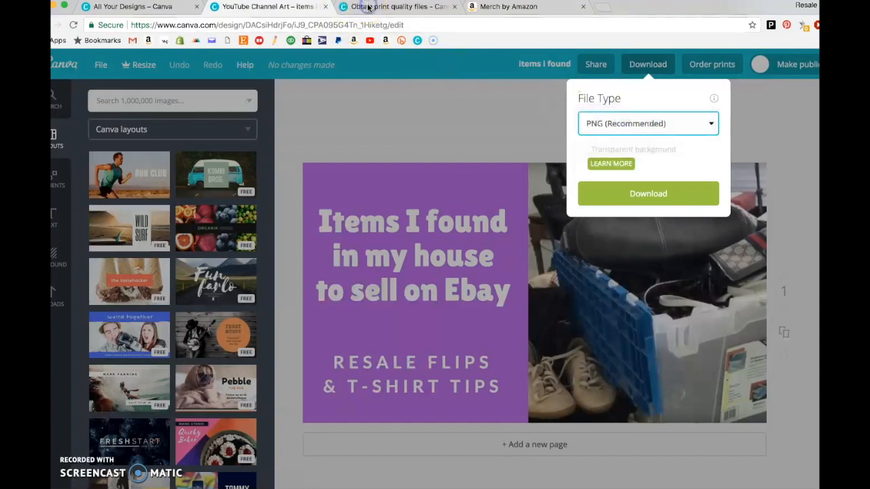
Read that Canva PNGs are 96 DPI, then return to the 4500x5400, 300 ppi template page
left_click(396, 7)
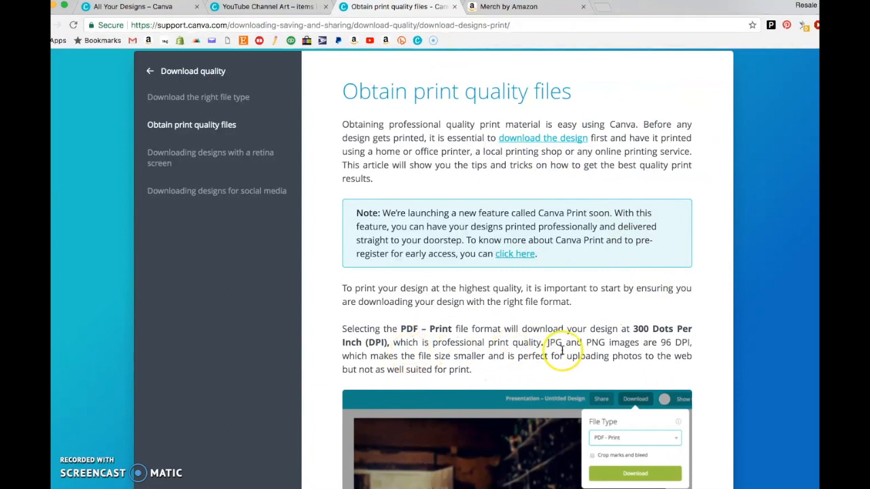
mouse_move(679, 350)
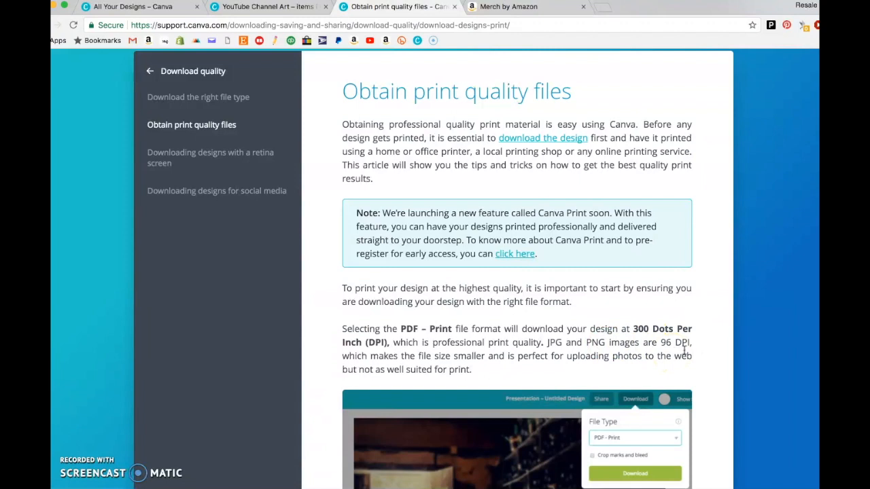
mouse_move(666, 372)
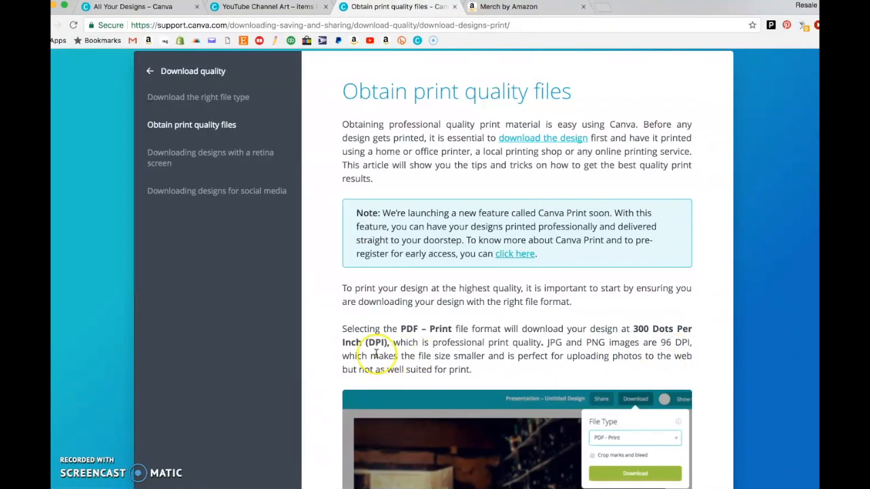
mouse_move(429, 334)
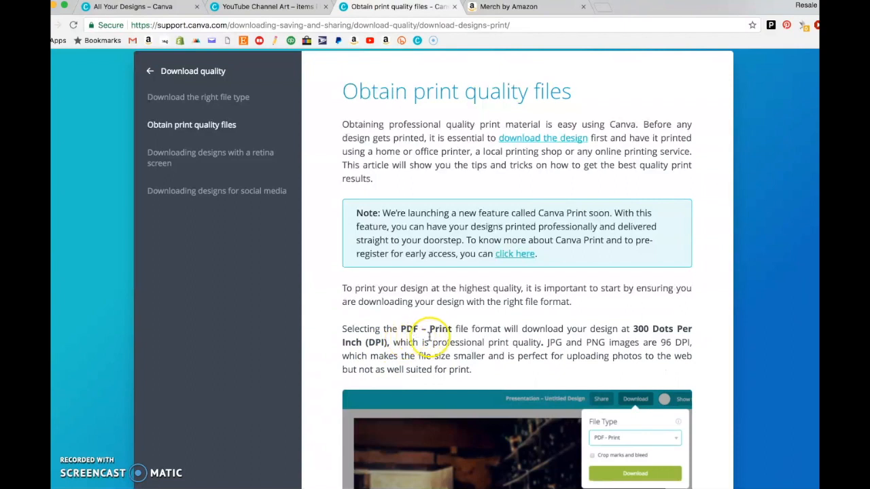
mouse_move(646, 338)
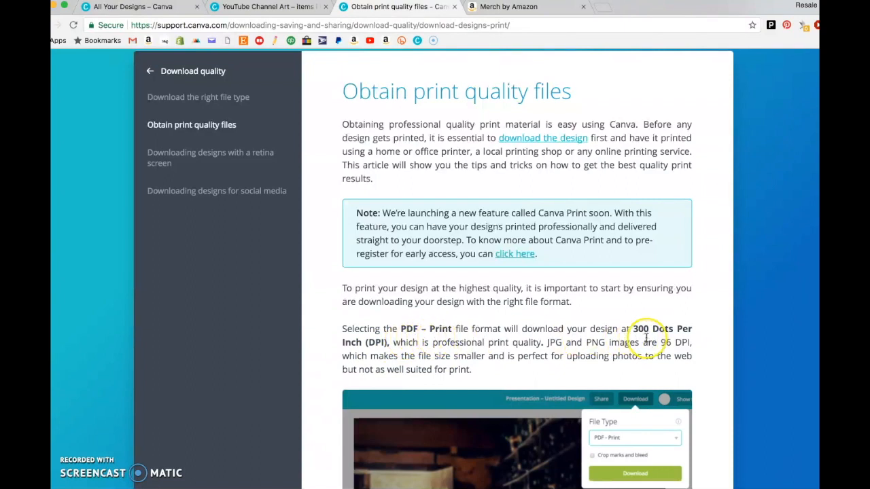
mouse_move(334, 376)
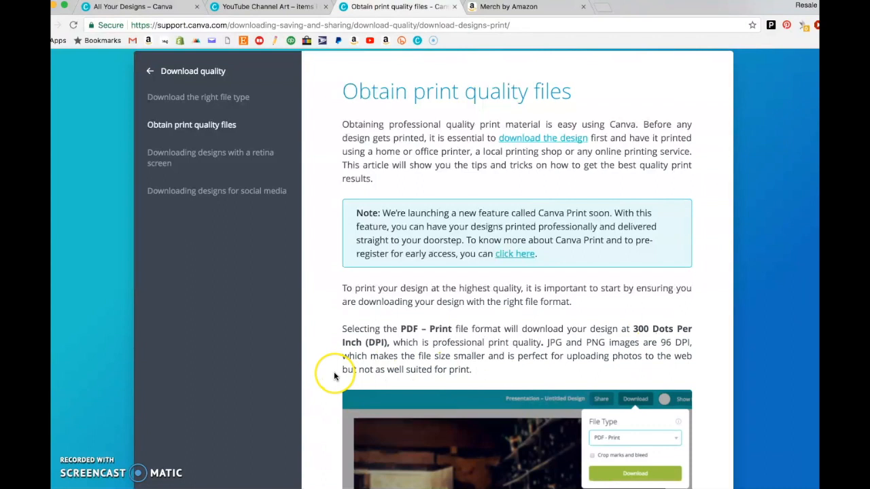
mouse_move(343, 372)
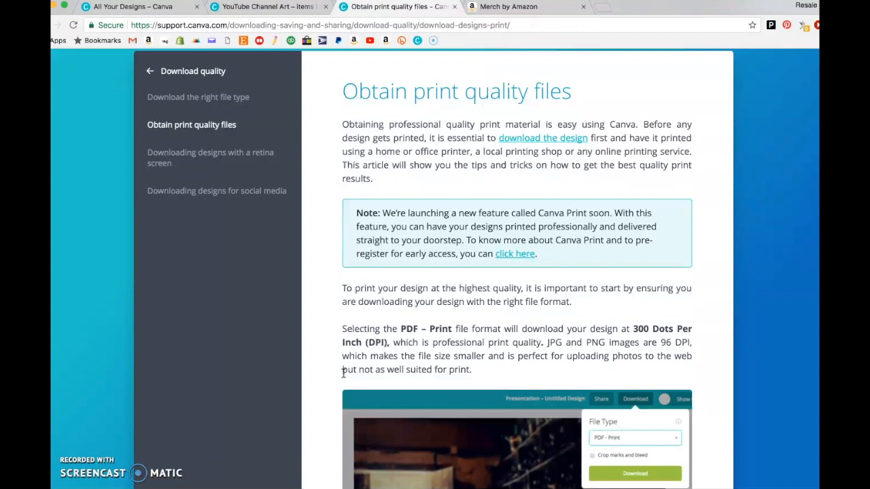
mouse_move(340, 369)
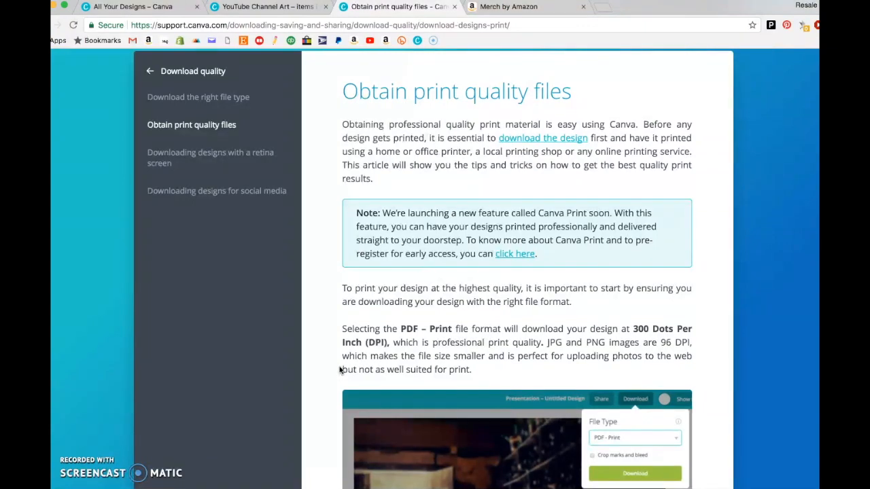
mouse_move(194, 20)
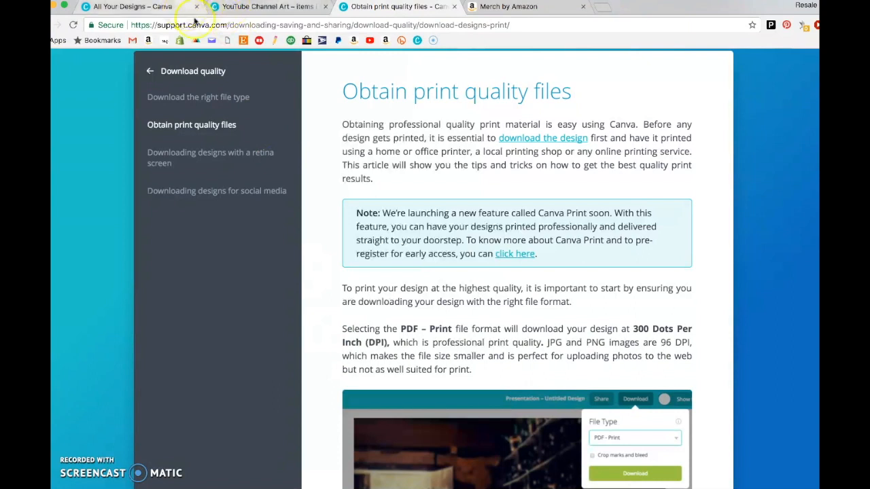
mouse_move(333, 273)
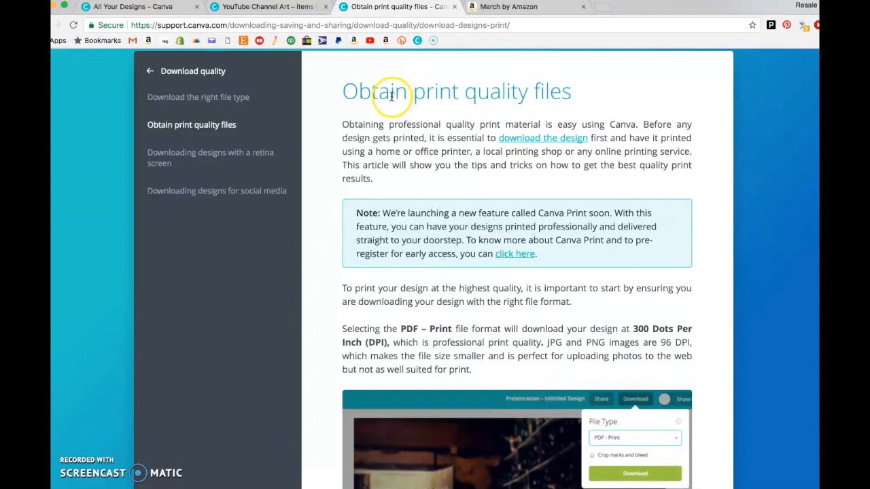
left_click(508, 6)
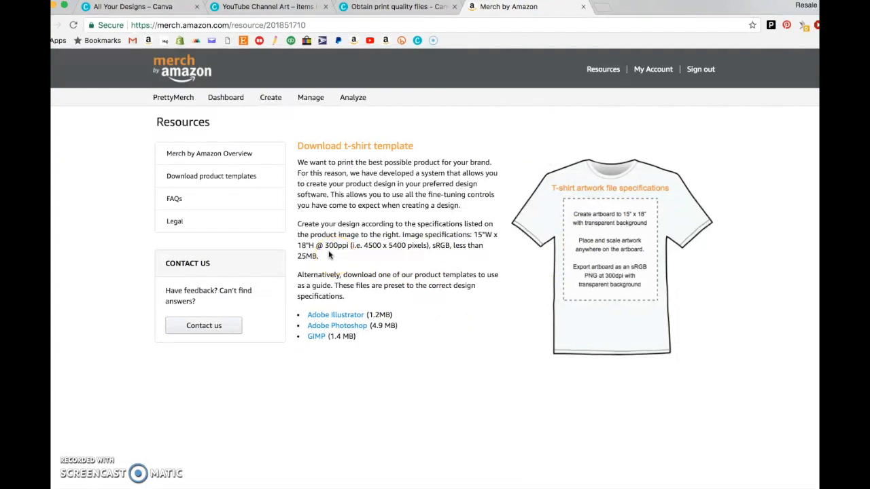
mouse_move(344, 256)
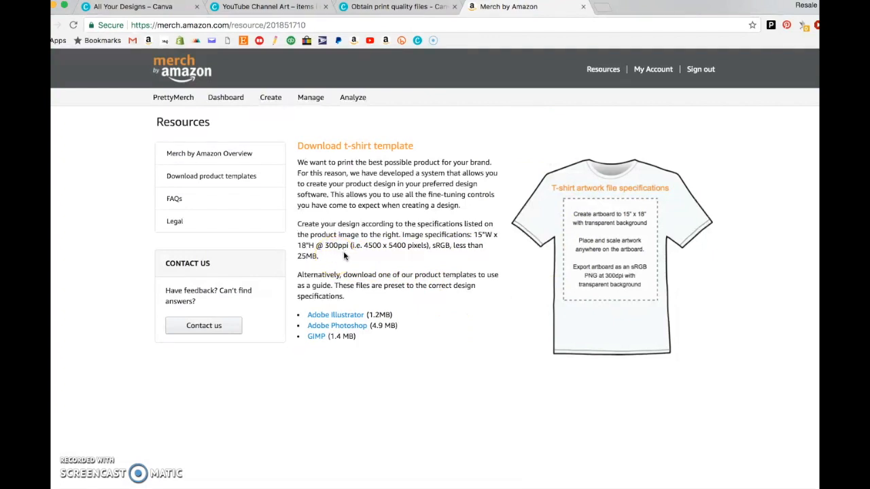
mouse_move(352, 259)
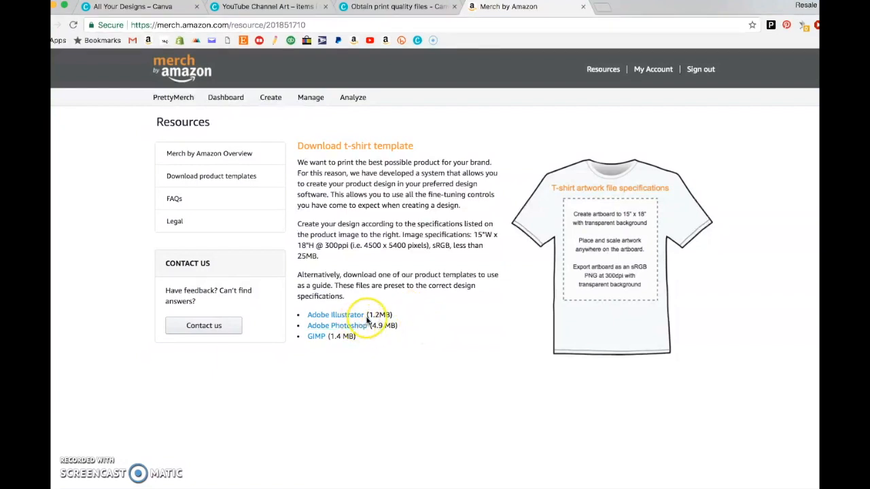
mouse_move(426, 353)
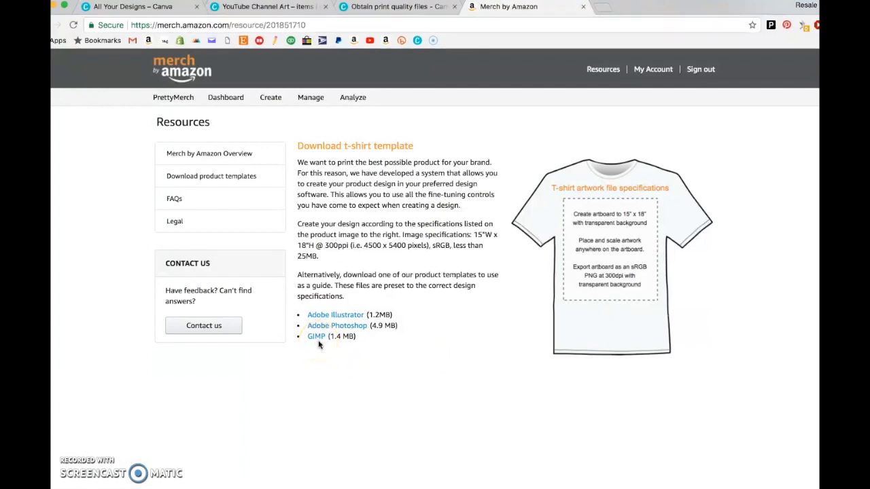
mouse_move(323, 352)
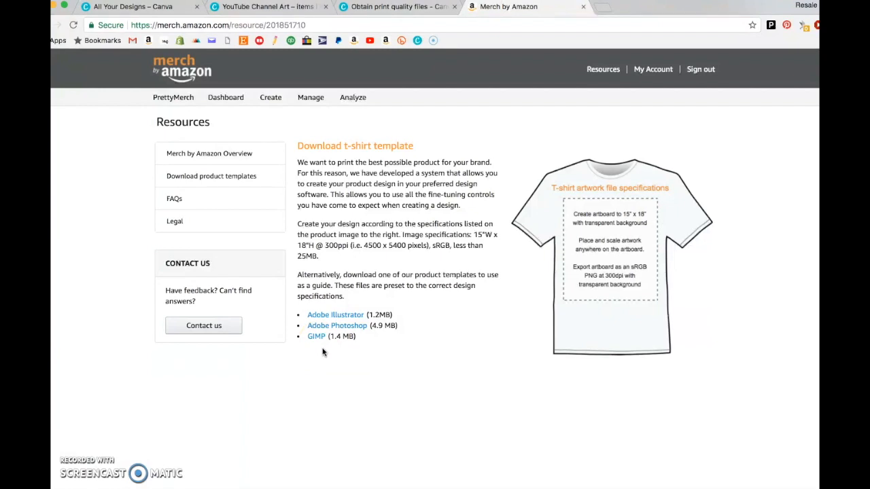
mouse_move(322, 349)
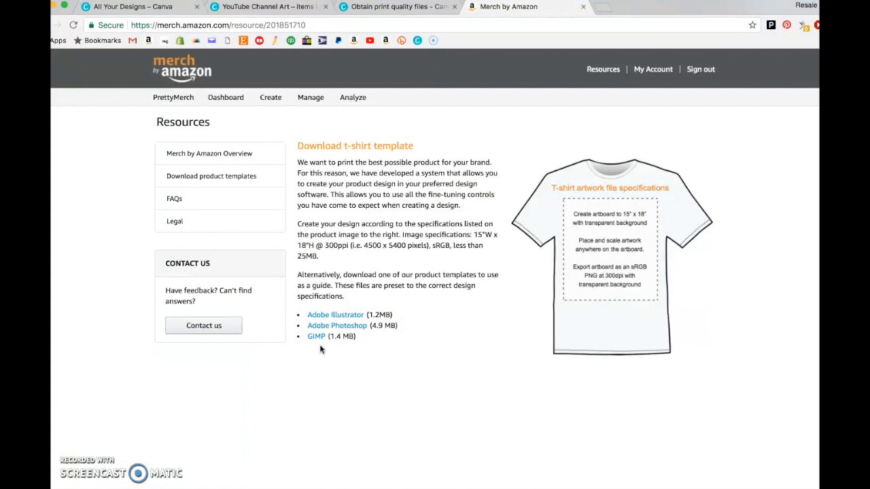